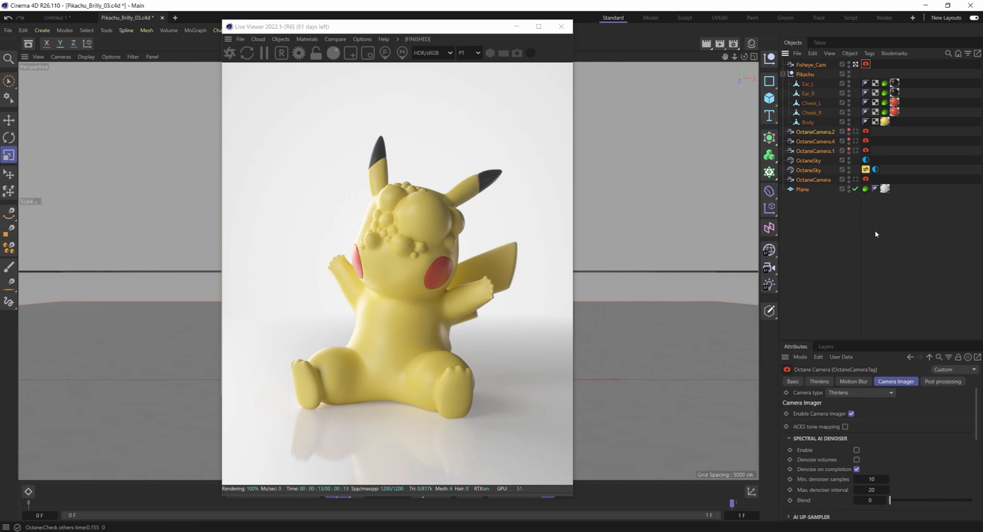
pyautogui.moveTo(870, 74)
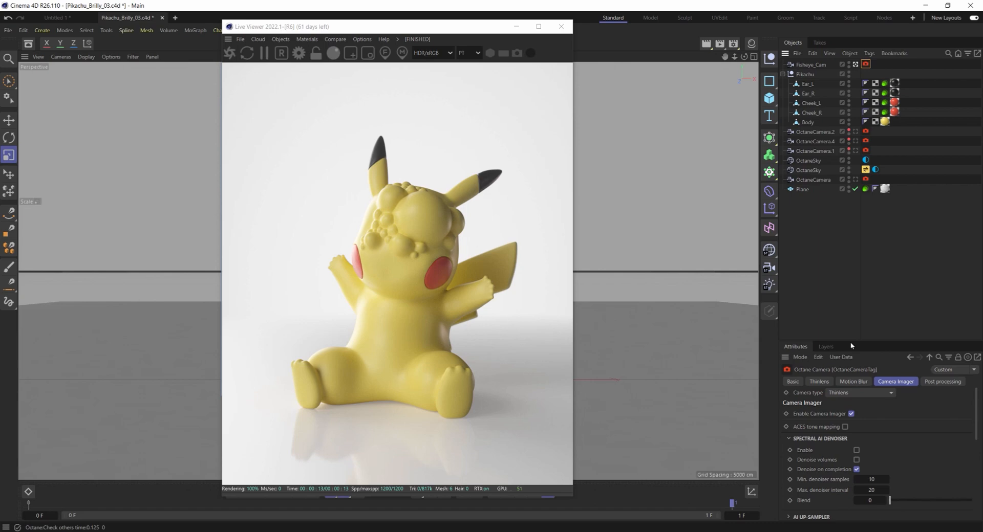
# - Show the Octane camera's Thinlens settings with the Camera type choices listed
pyautogui.click(819, 306)
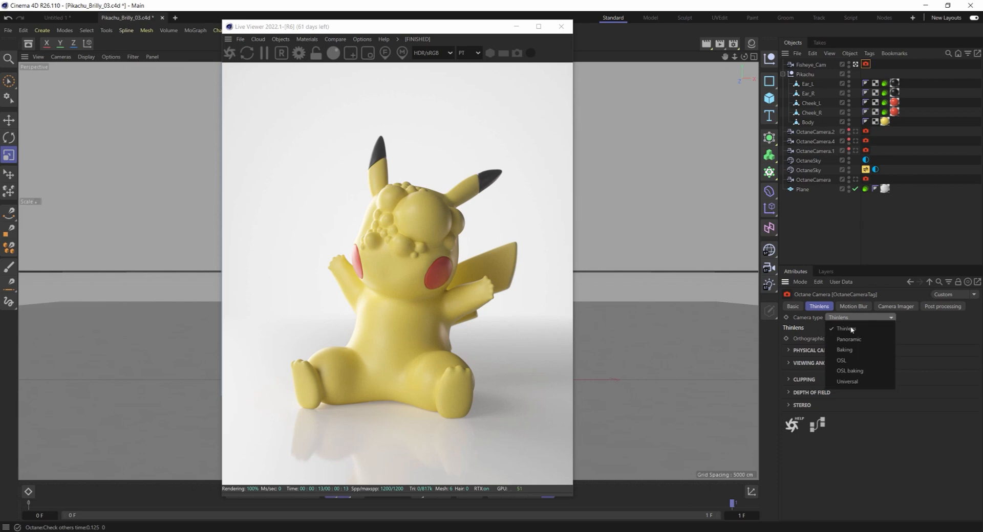
# - Set the Octane camera type to Universal and show its Universal settings
pyautogui.click(847, 382)
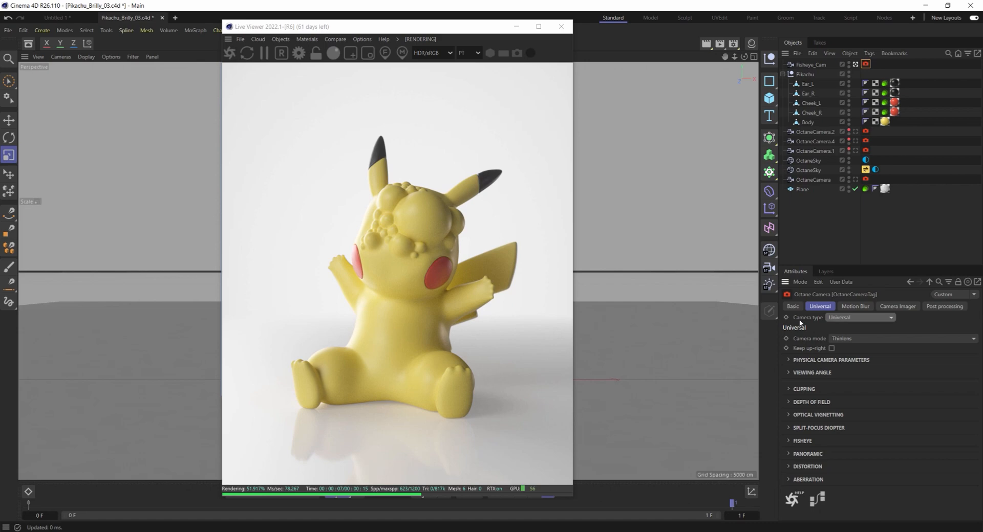
pyautogui.click(860, 317)
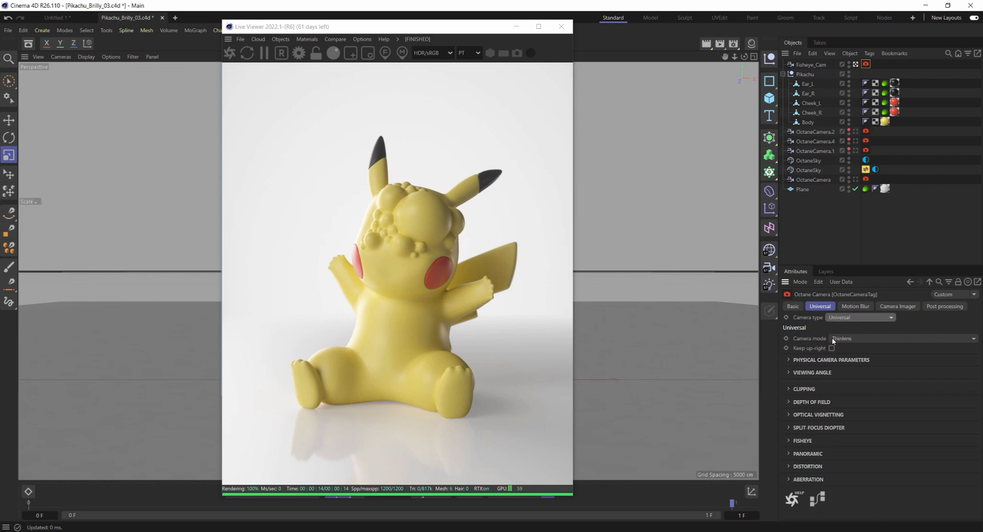
# - Set the Universal camera mode to Fisheye and expand the FISHEYE section
pyautogui.click(903, 339)
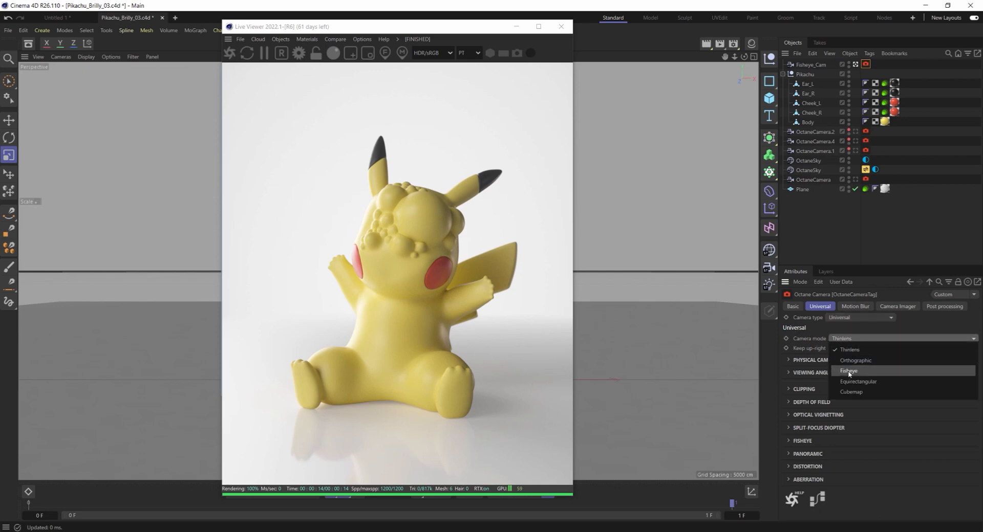
pyautogui.click(847, 372)
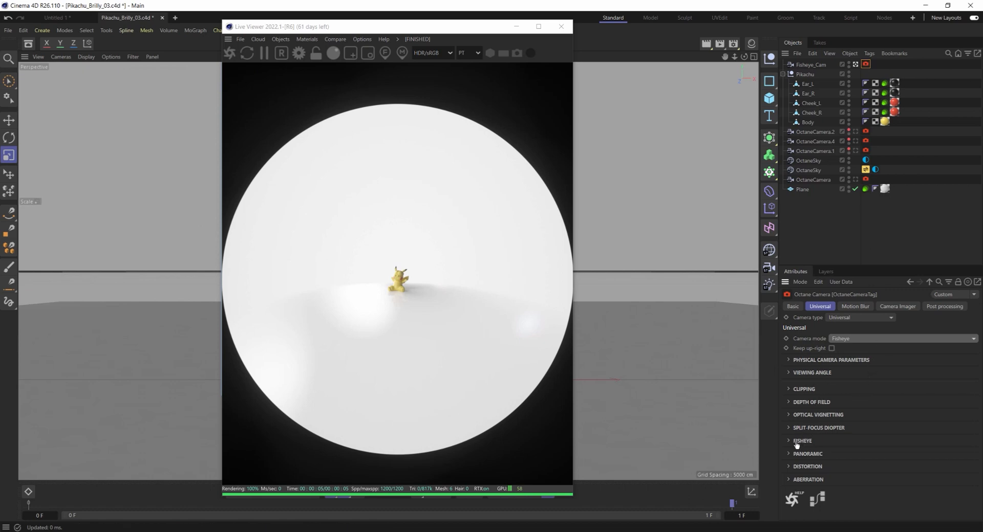
pyautogui.click(788, 441)
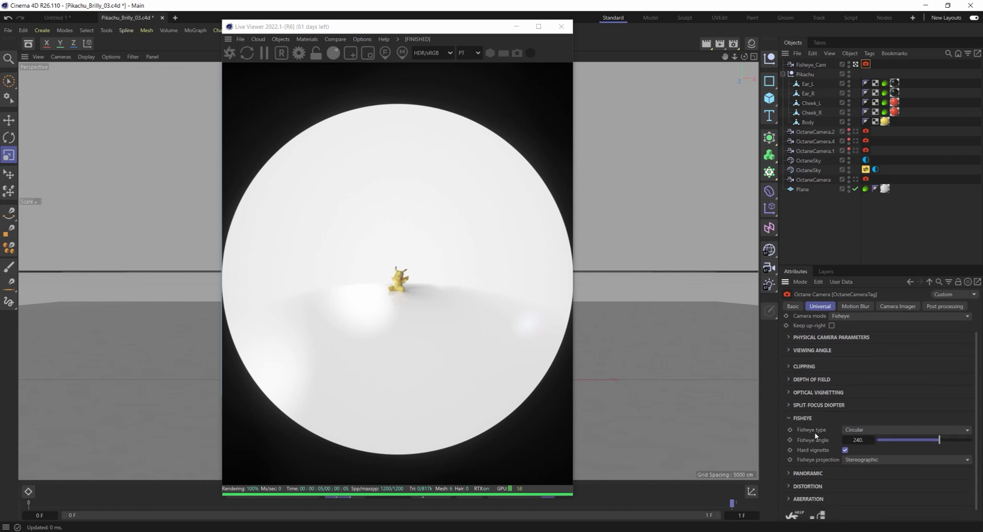
pyautogui.click(905, 430)
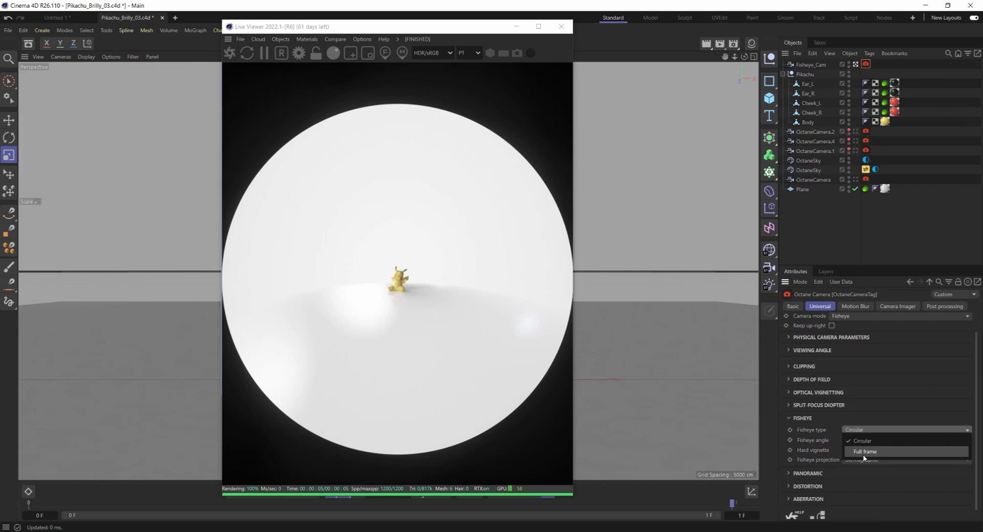
pyautogui.click(866, 452)
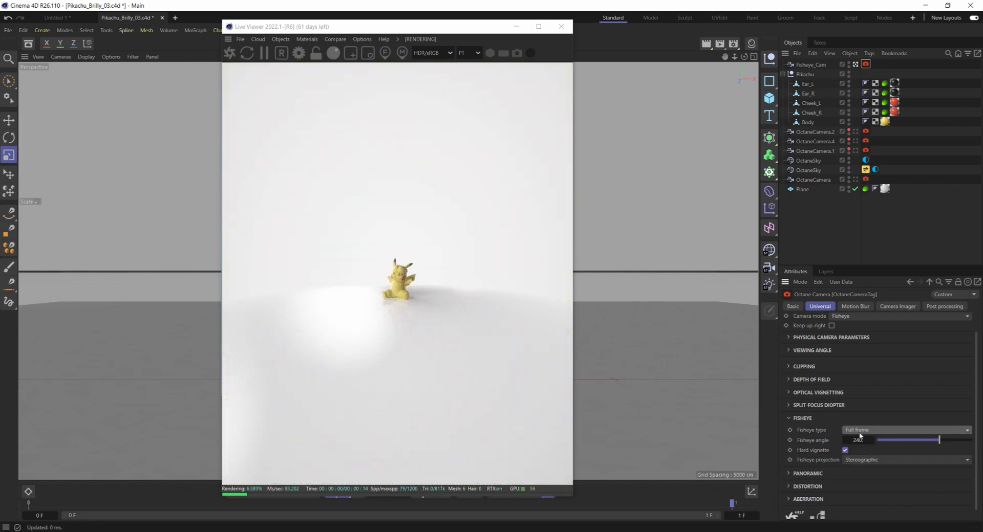
pyautogui.click(908, 430)
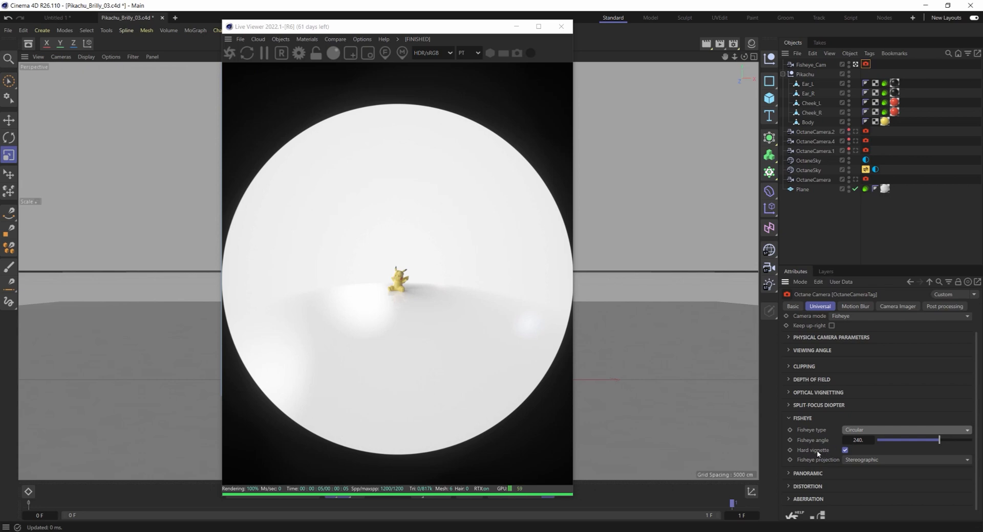
pyautogui.moveTo(518, 211)
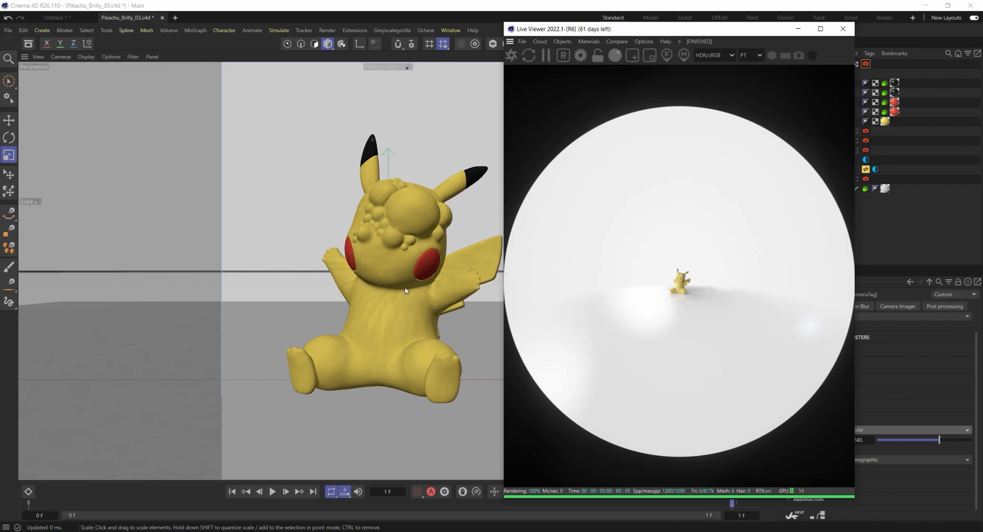
pyautogui.moveTo(406, 244)
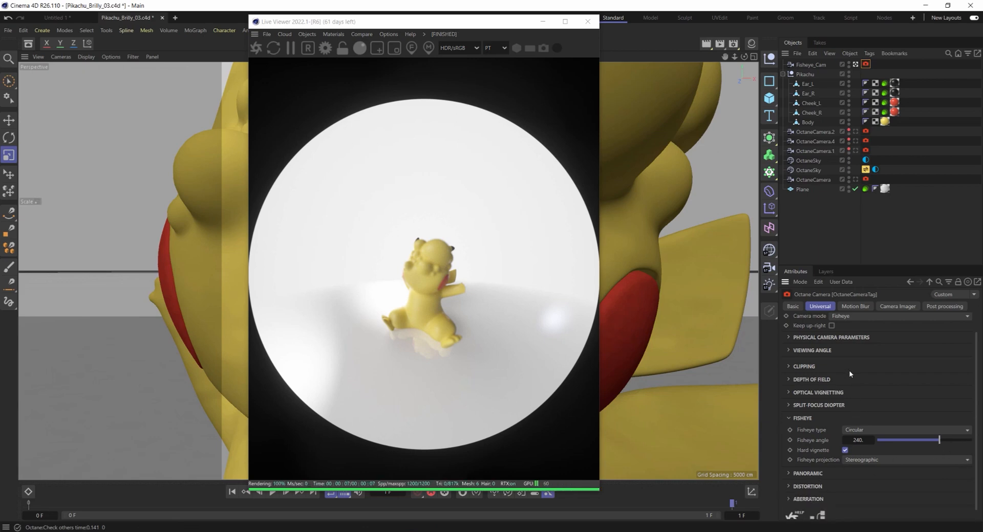
# - Reduce the depth-of-field Aperture below 3 cm and collapse the section again
pyautogui.click(800, 380)
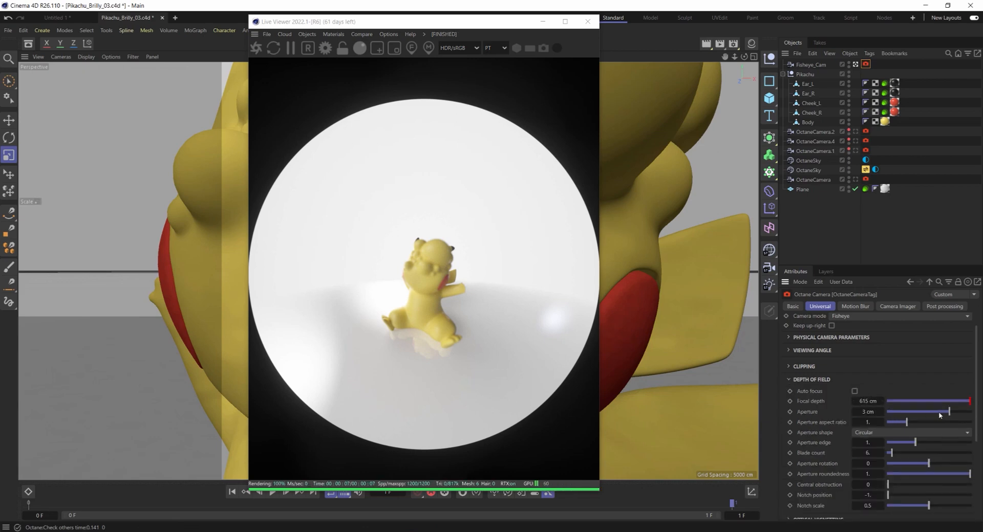
pyautogui.moveTo(946, 412); pyautogui.dragTo(887, 412)
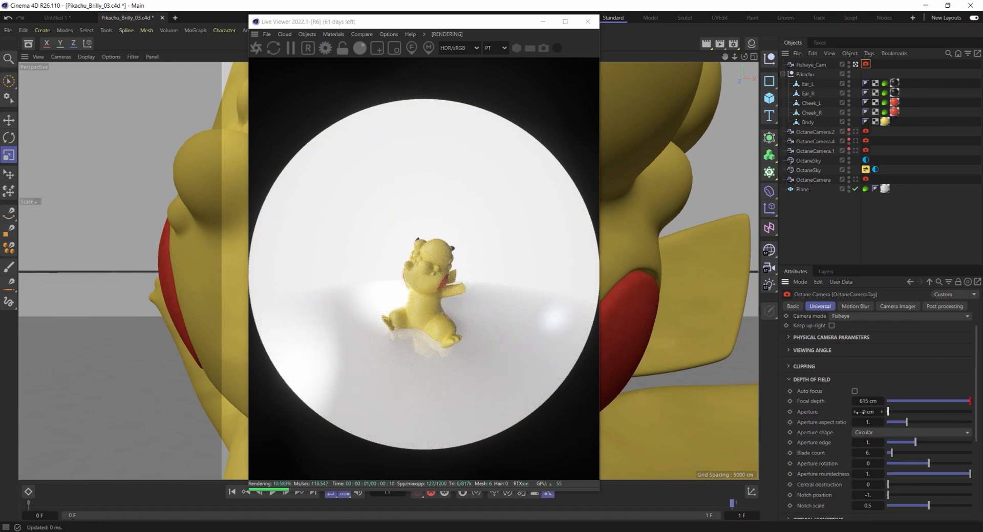
pyautogui.click(790, 379)
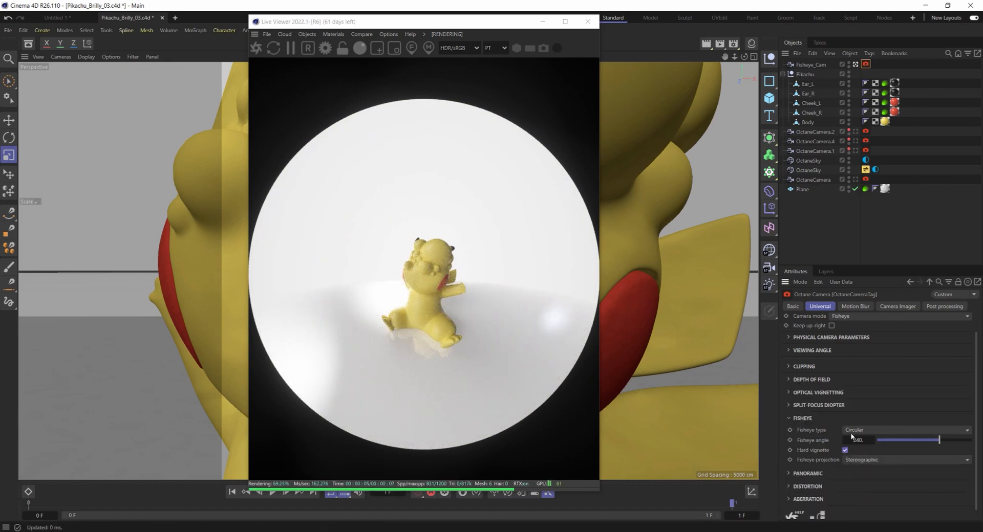
# - Test Fisheye angle values down to about 94, then widen it to about 292
pyautogui.moveTo(939, 440); pyautogui.dragTo(924, 439)
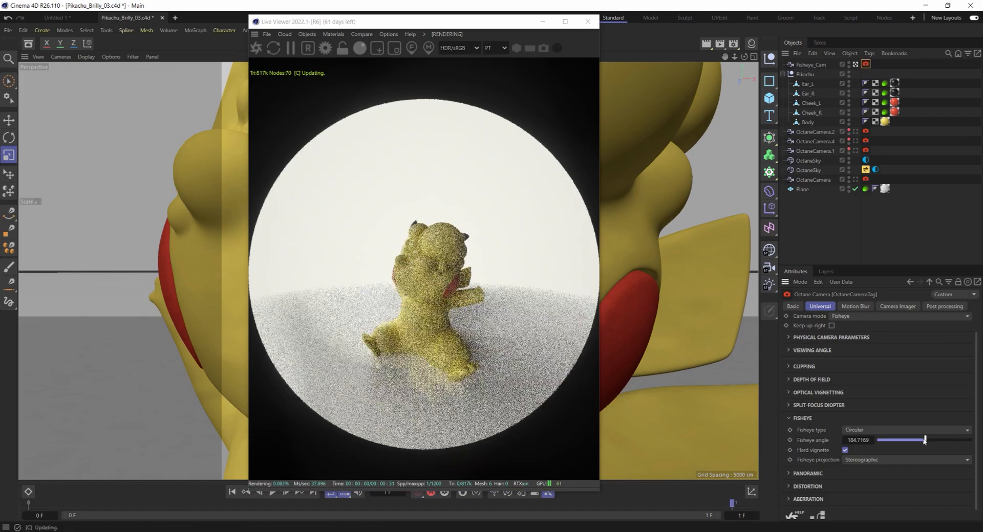
pyautogui.moveTo(924, 439); pyautogui.dragTo(912, 440)
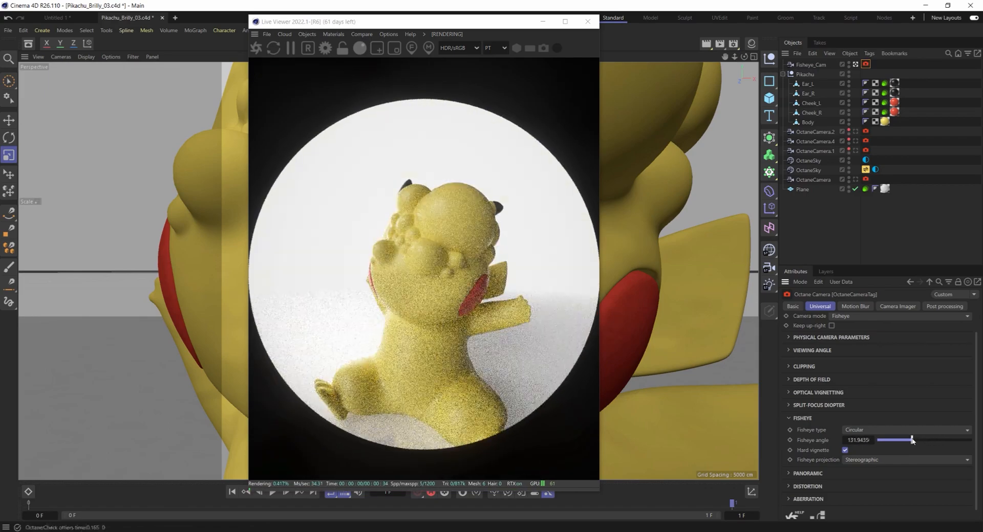
pyautogui.moveTo(913, 439); pyautogui.dragTo(903, 439)
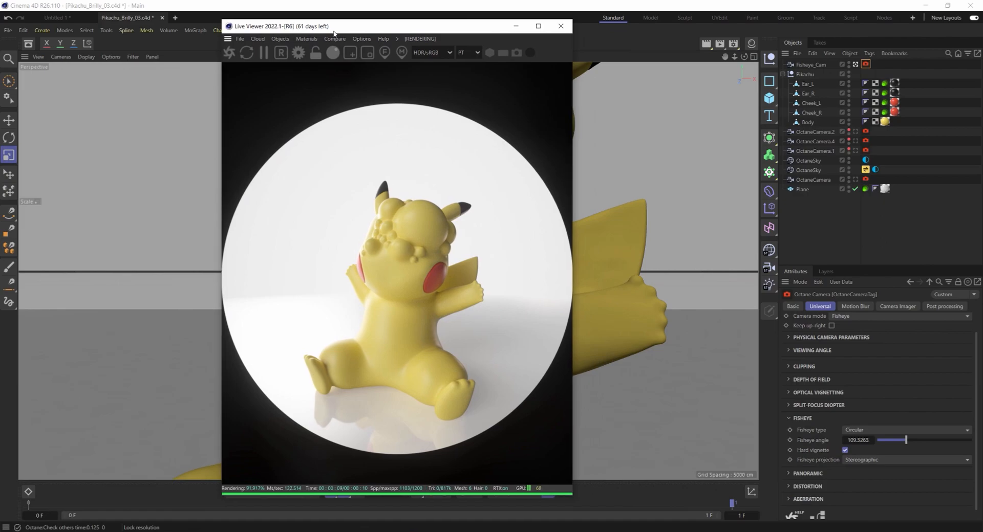
pyautogui.moveTo(906, 439); pyautogui.dragTo(909, 439)
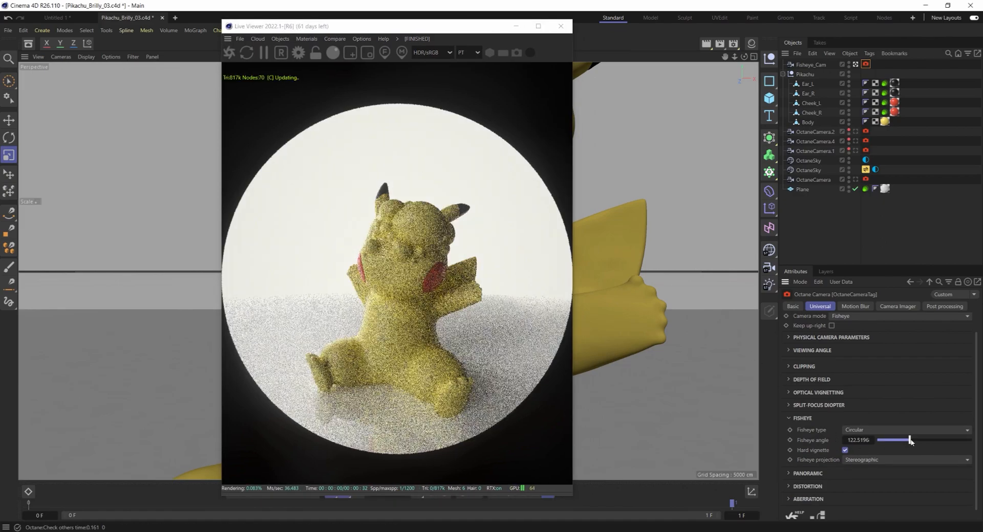
pyautogui.moveTo(909, 440); pyautogui.dragTo(900, 440)
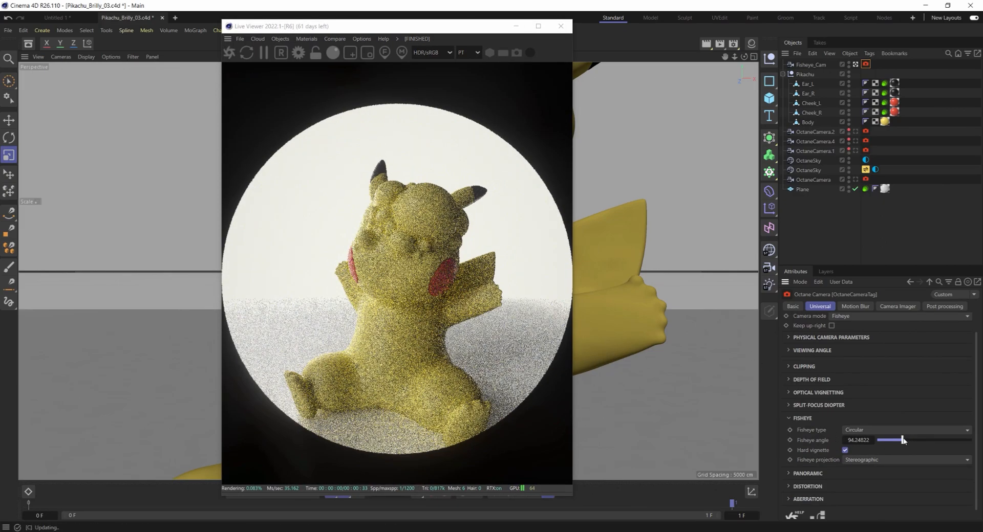
pyautogui.moveTo(903, 439); pyautogui.dragTo(951, 439)
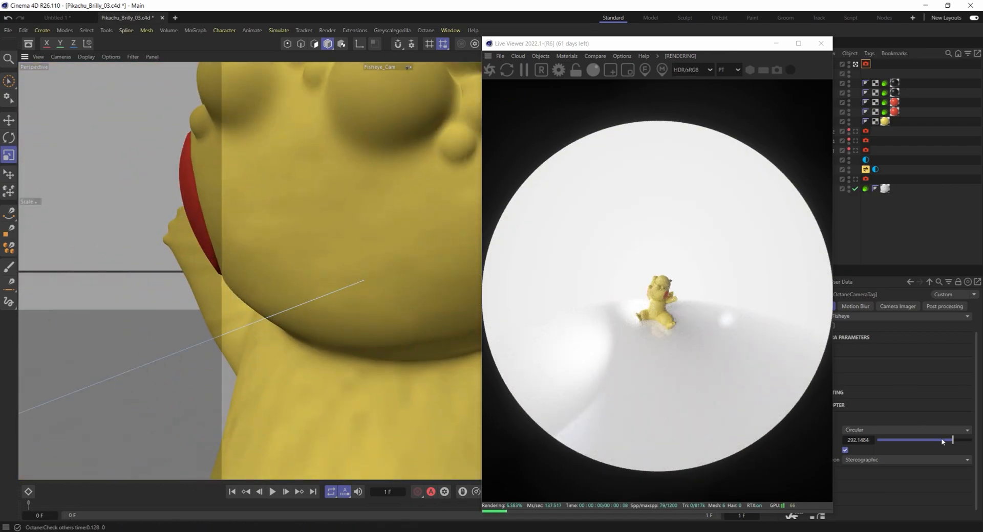
# - Narrow the Fisheye angle back to about 124 so Pikachu fills the circle
pyautogui.moveTo(951, 439); pyautogui.dragTo(909, 439)
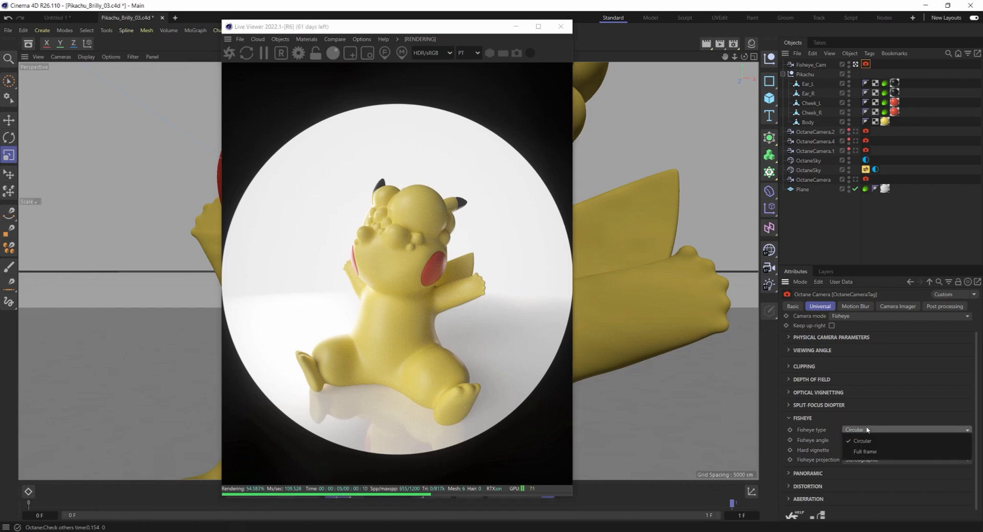
# - Compare full-frame versus circular fisheye and hard vignette off versus on, keeping circular with vignette
pyautogui.click(864, 451)
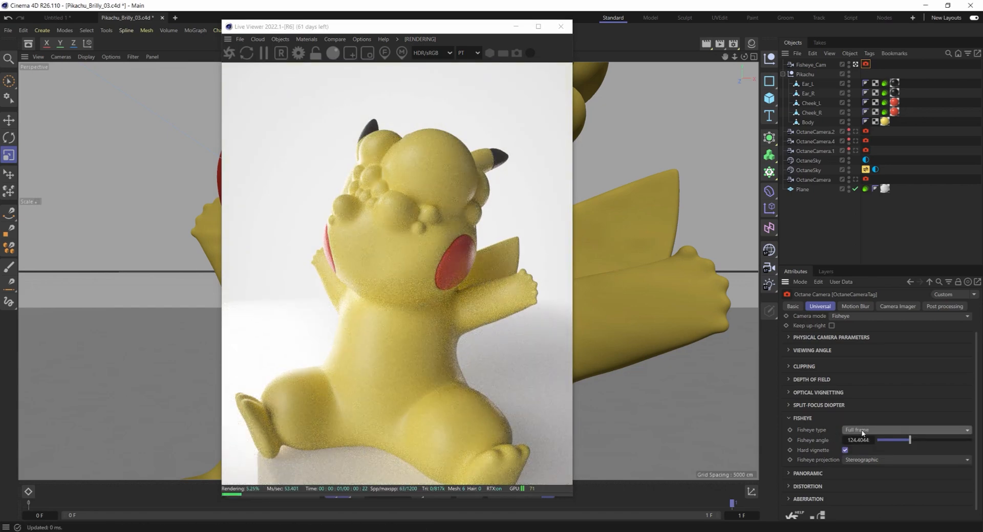
pyautogui.click(906, 430)
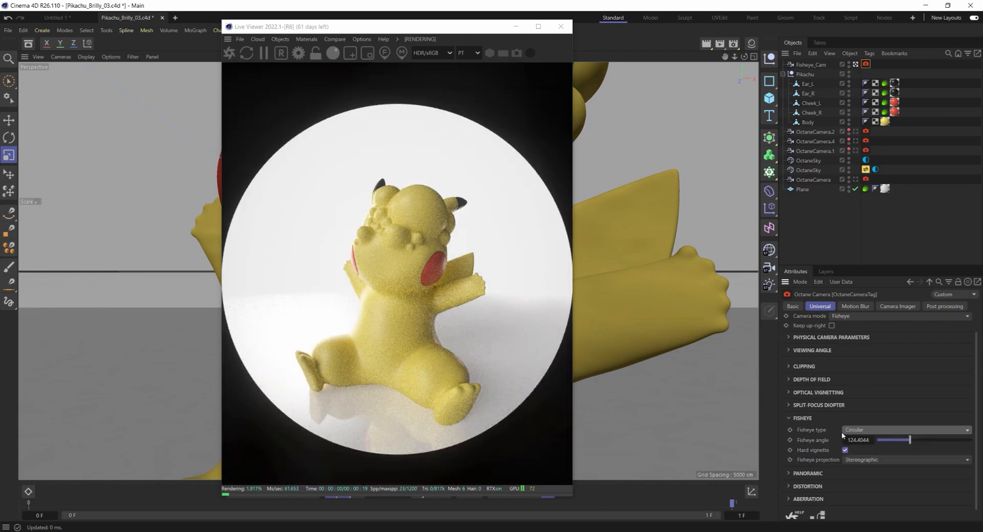
pyautogui.click(844, 451)
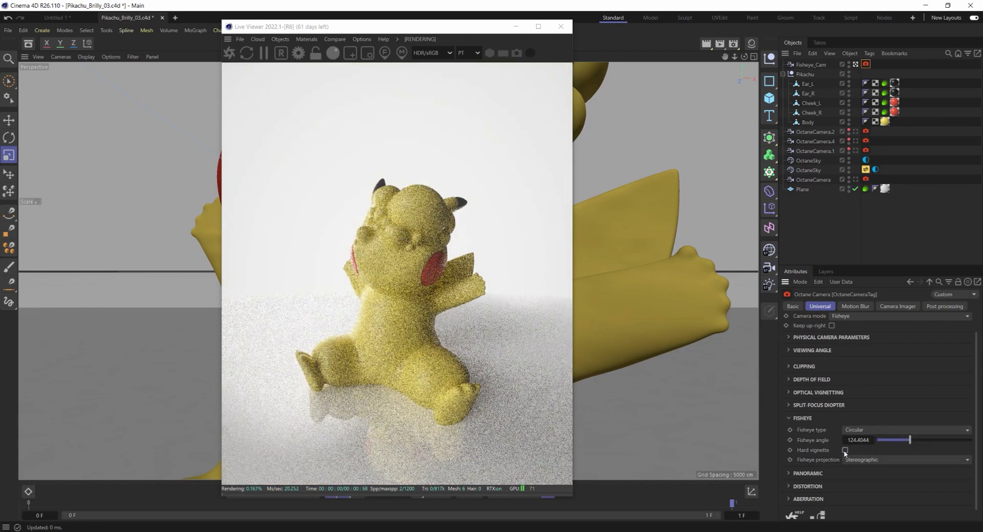
pyautogui.click(845, 451)
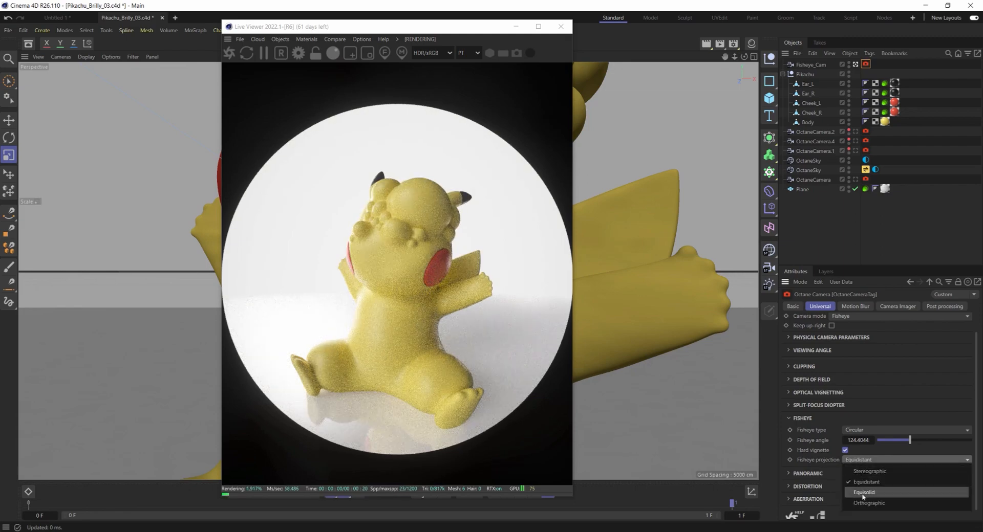
# - Try Equisolid projection, then return the fisheye projection to Stereographic
pyautogui.click(869, 492)
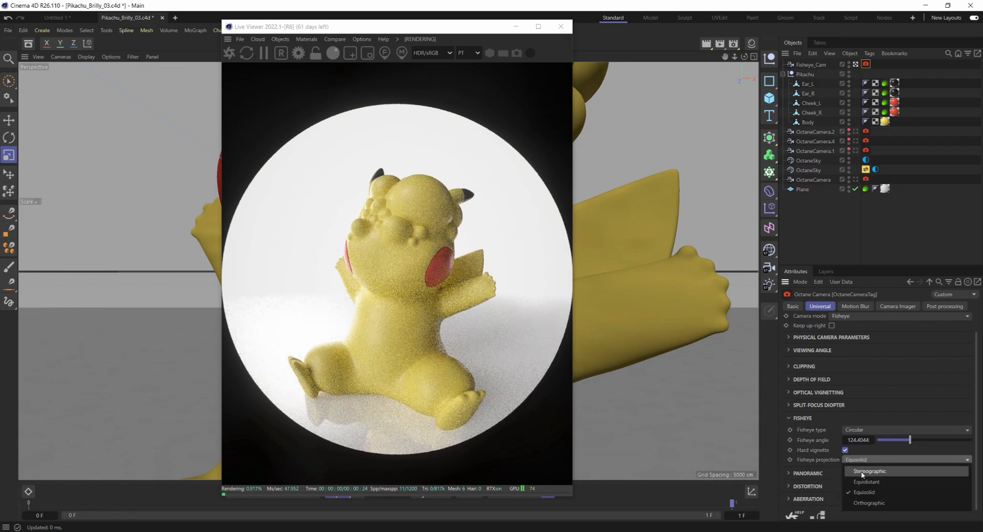
pyautogui.click(868, 472)
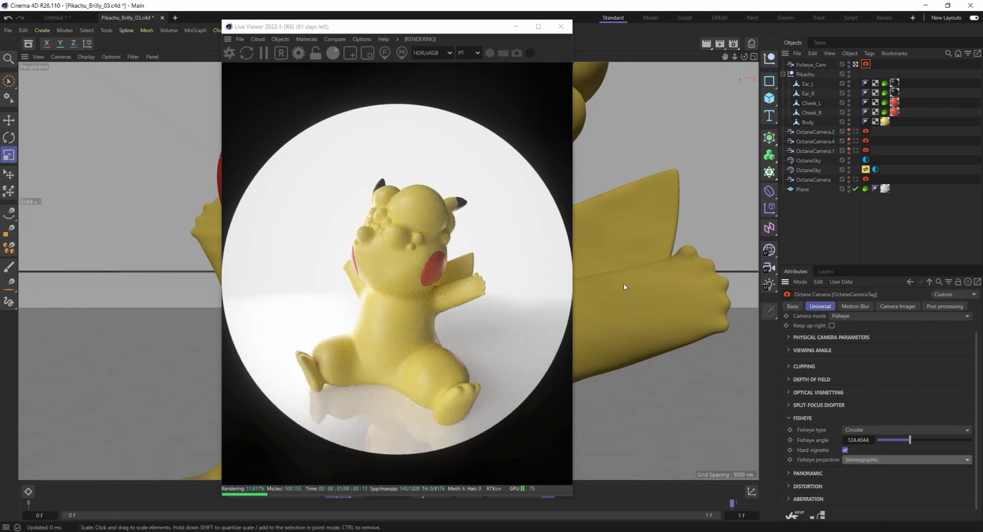